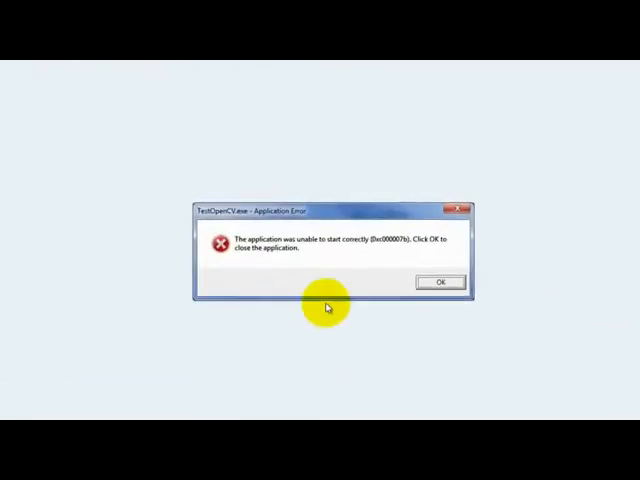
Acknowledge the 'failed to start correctly' error with OK, returning to the desktop.
click(444, 282)
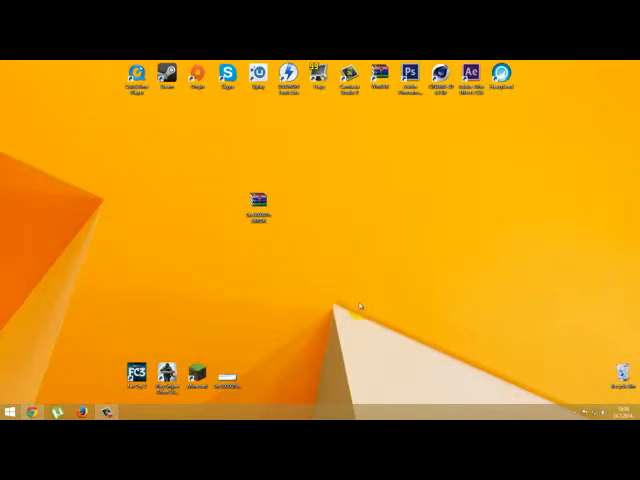
mouse_move(312, 208)
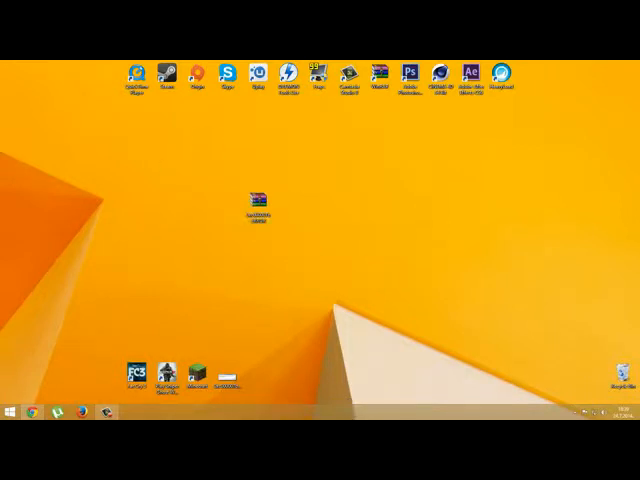
mouse_move(304, 262)
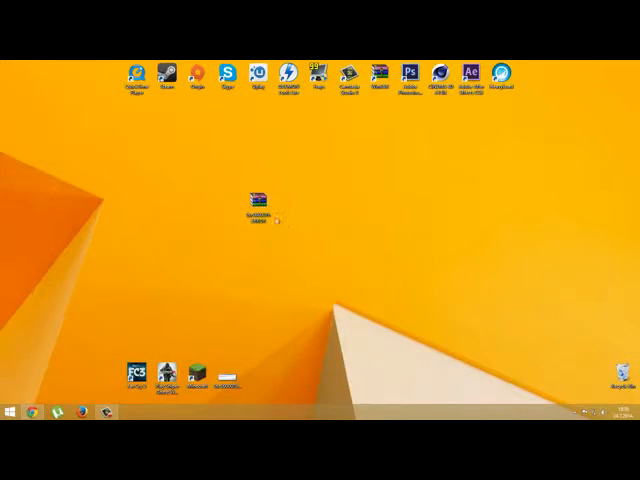
Extract the downloaded RAR here on the desktop and enter the extracted folder.
right_click(258, 200)
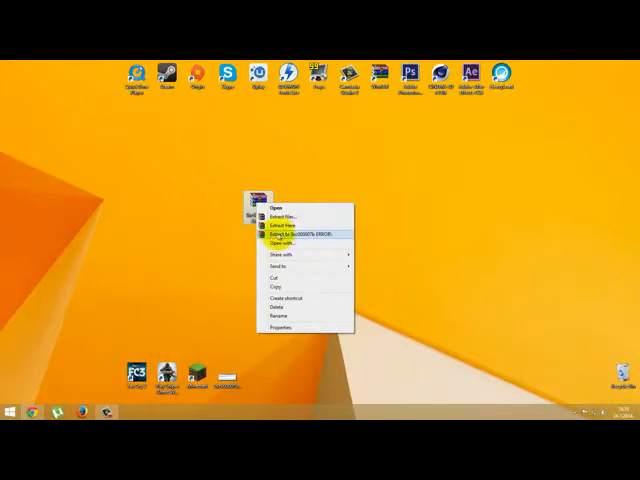
click(280, 224)
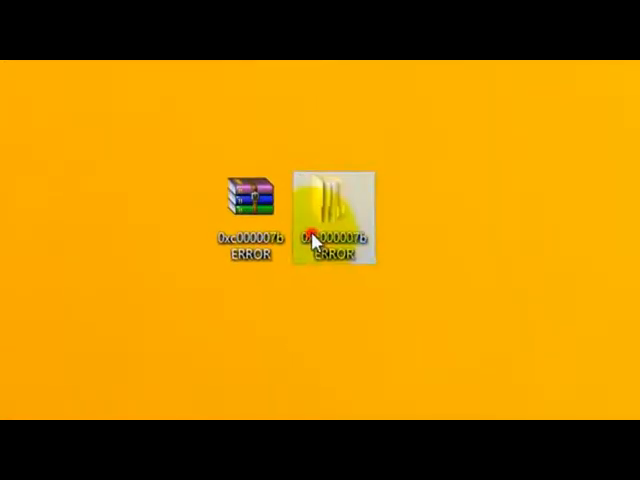
double_click(330, 200)
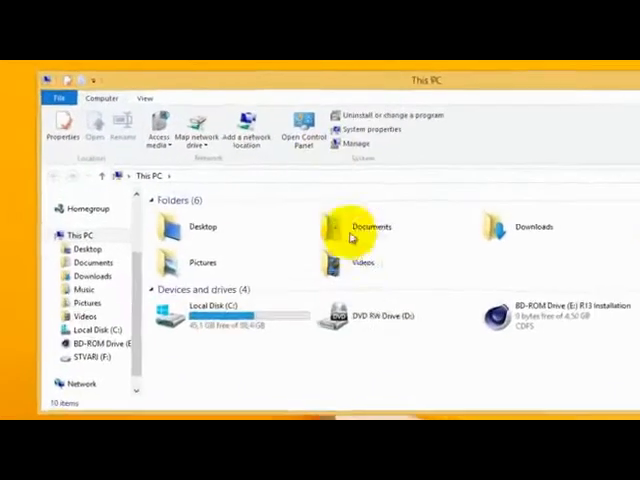
Navigate Local Disk (C:) > Windows > SysWOW64.
double_click(208, 316)
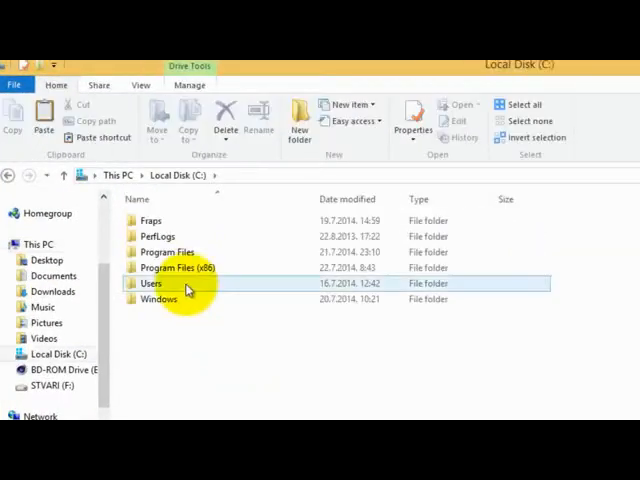
double_click(158, 298)
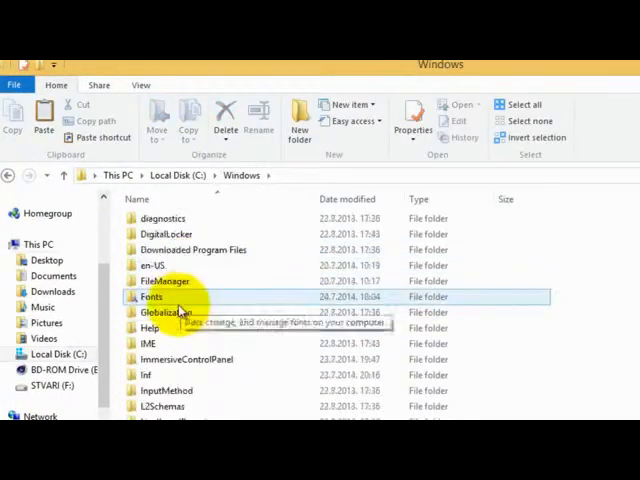
scroll(down, 3)
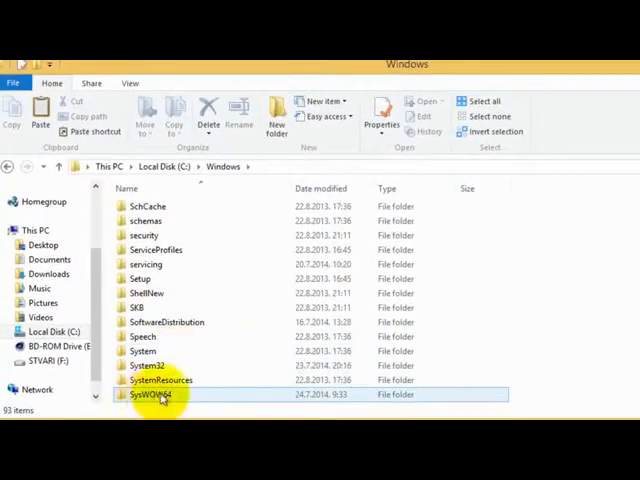
double_click(152, 394)
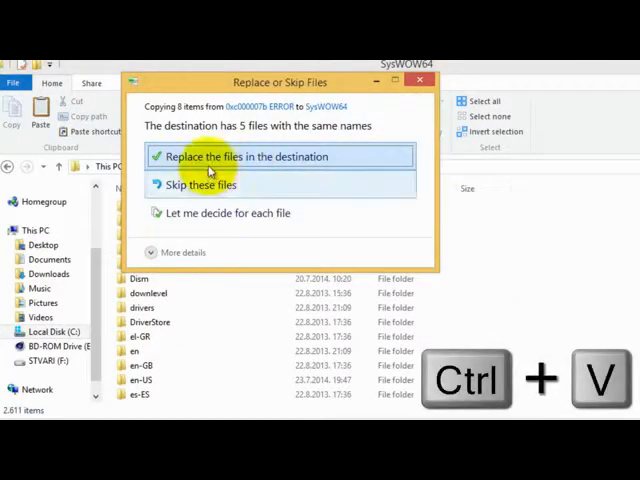
mouse_move(190, 126)
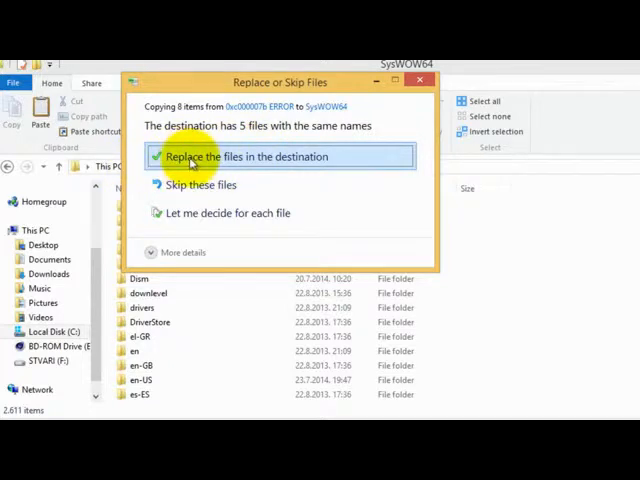
Replace the existing DLLs in SysWOW64 for all items, continuing with administrator permission.
click(244, 156)
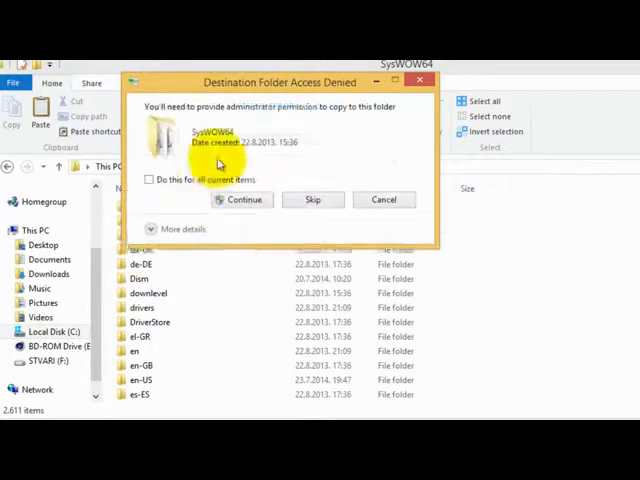
click(150, 180)
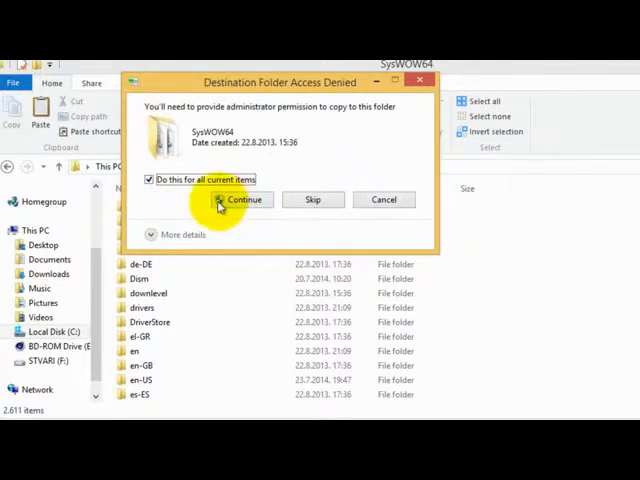
click(244, 200)
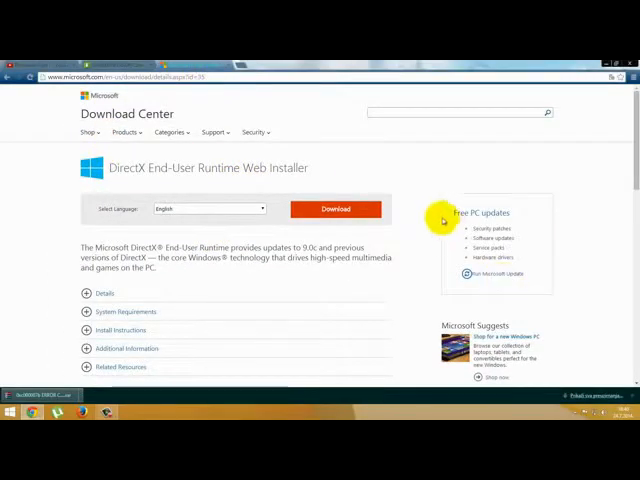
mouse_move(356, 108)
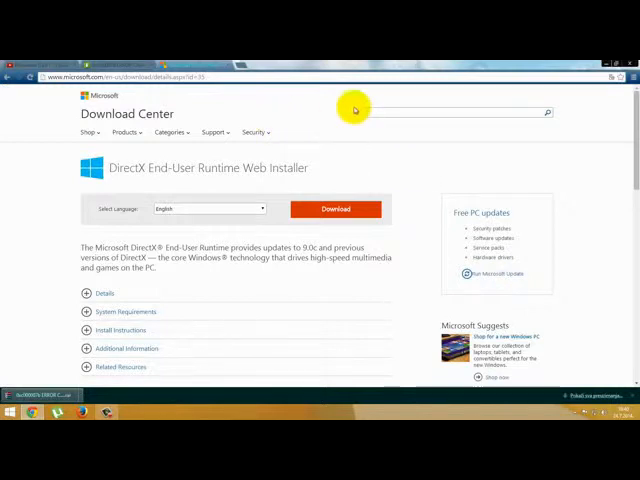
mouse_move(236, 112)
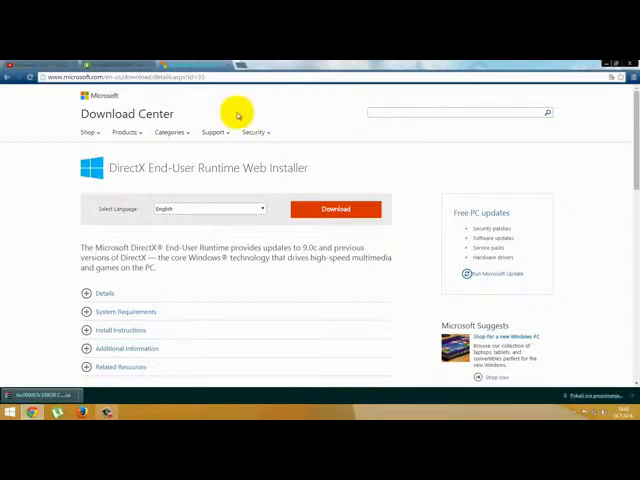
mouse_move(458, 224)
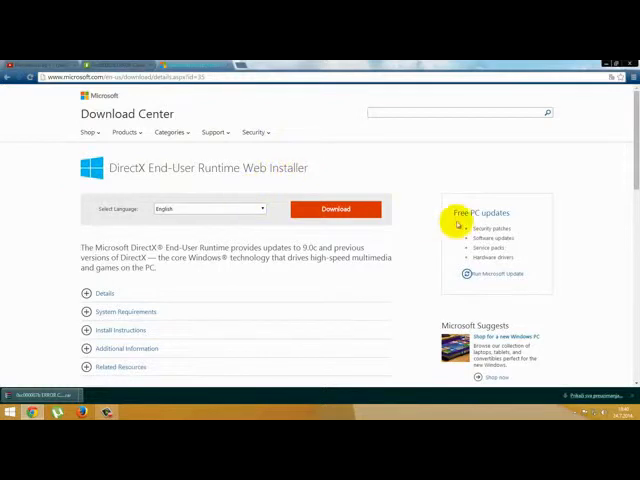